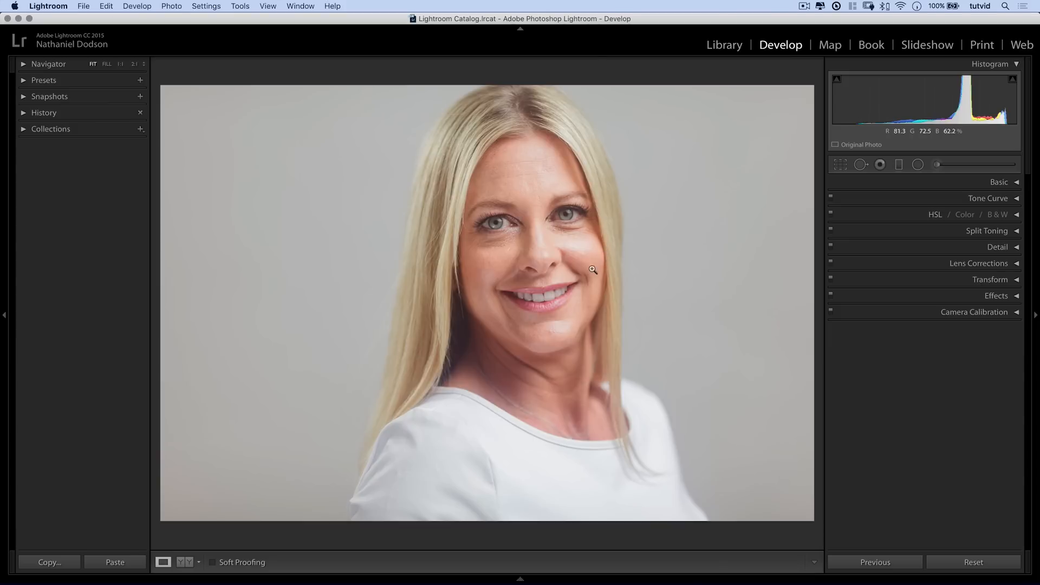
{"action": "mouse_move", "coordinate": [351, 191]}
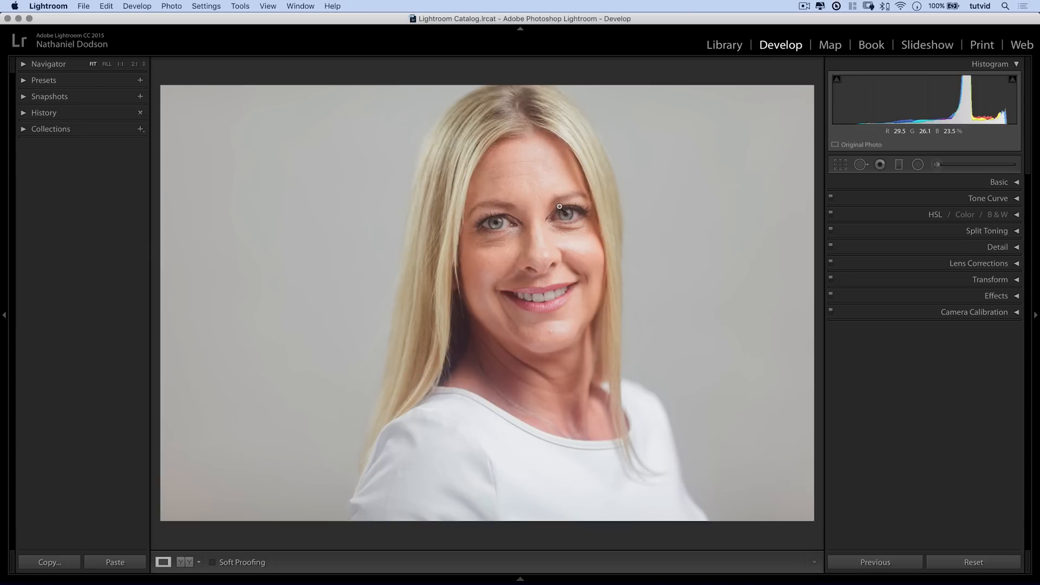
Zoom into the face, expand Basic, and start an Adjustment Brush with exposure raised to 1.78.
{"action": "left_click", "coordinate": [558, 207]}
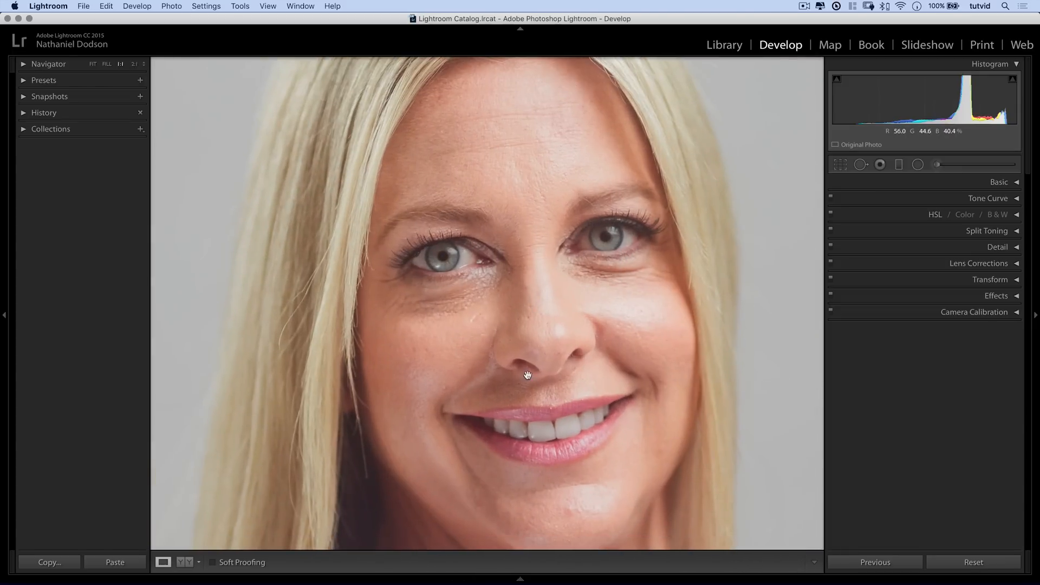
{"action": "left_click", "coordinate": [997, 182]}
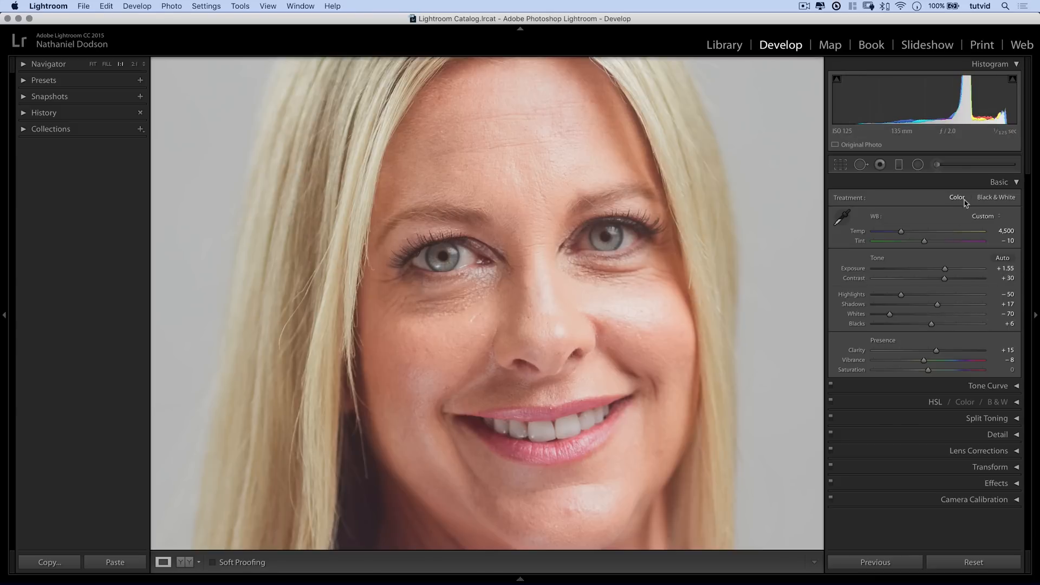
{"action": "left_click", "coordinate": [998, 182]}
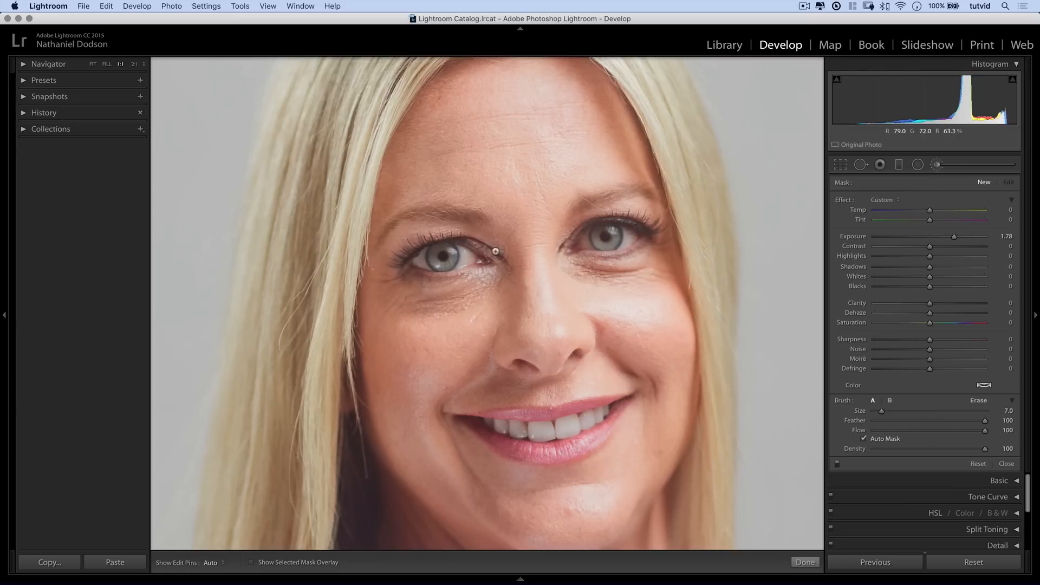
Shrink the brush to size 2.0 at 2:1 on the left eye, keeping the Custom effect at exposure 1.78.
{"action": "left_click", "coordinate": [508, 213]}
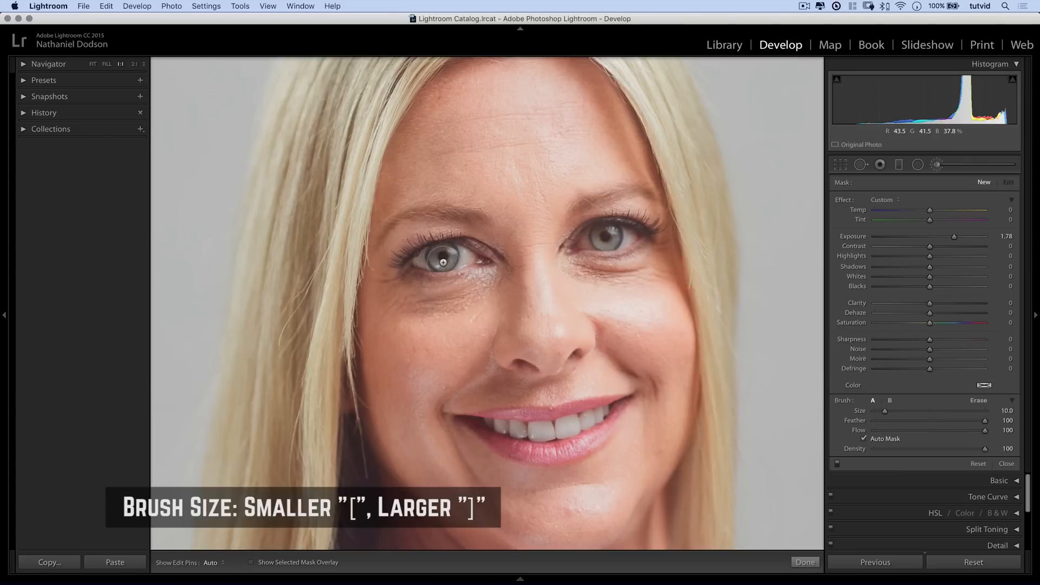
{"action": "key", "text": "["}
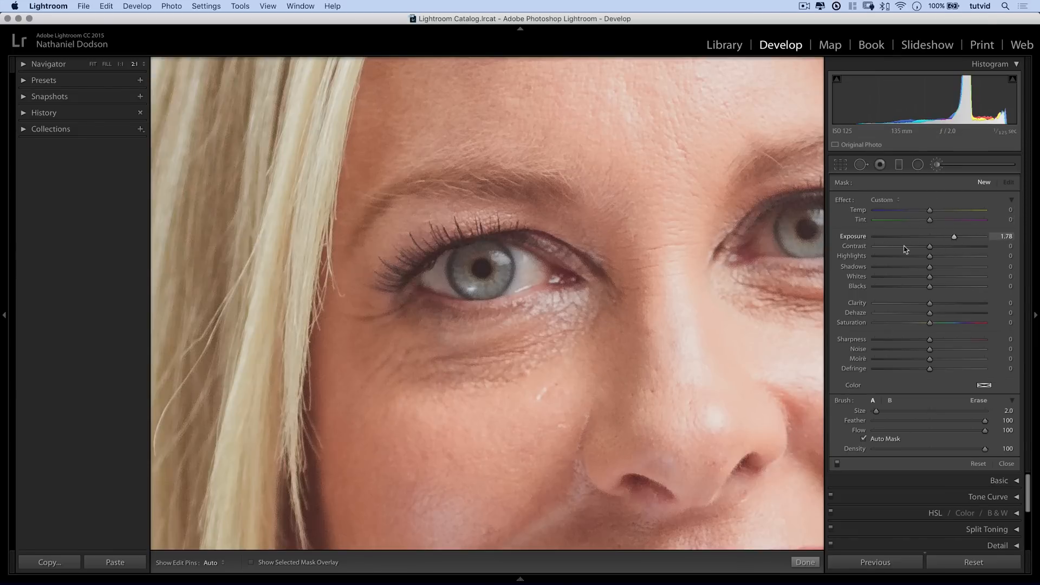
{"action": "left_click", "coordinate": [882, 199]}
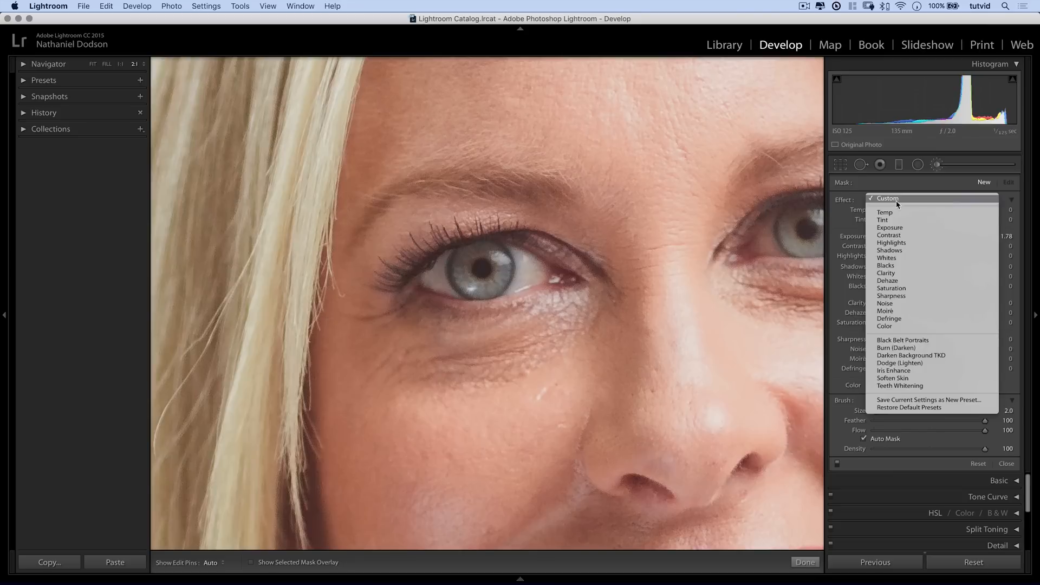
{"action": "mouse_move", "coordinate": [893, 378]}
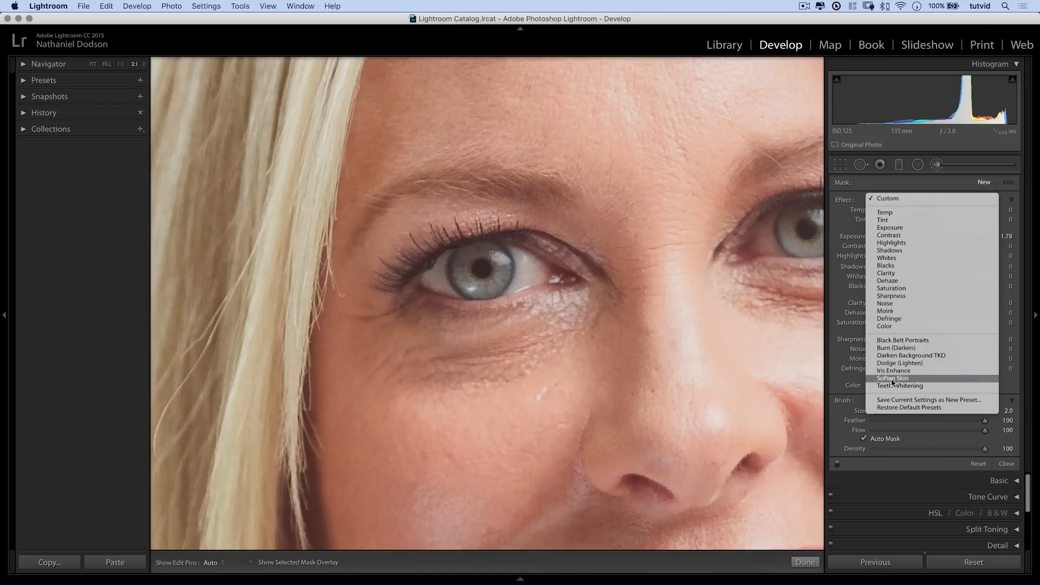
{"action": "mouse_move", "coordinate": [893, 370]}
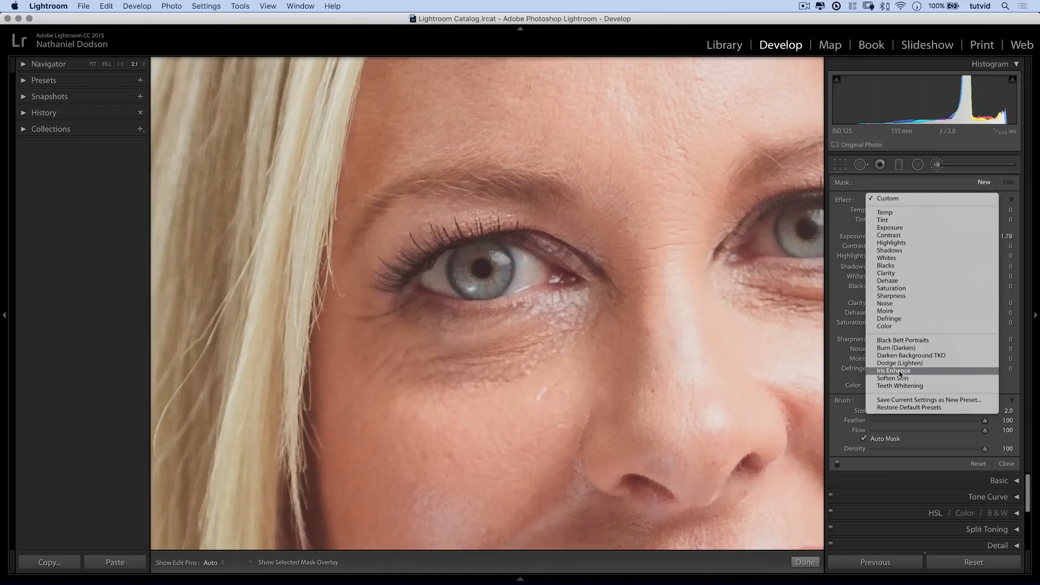
{"action": "mouse_move", "coordinate": [899, 386]}
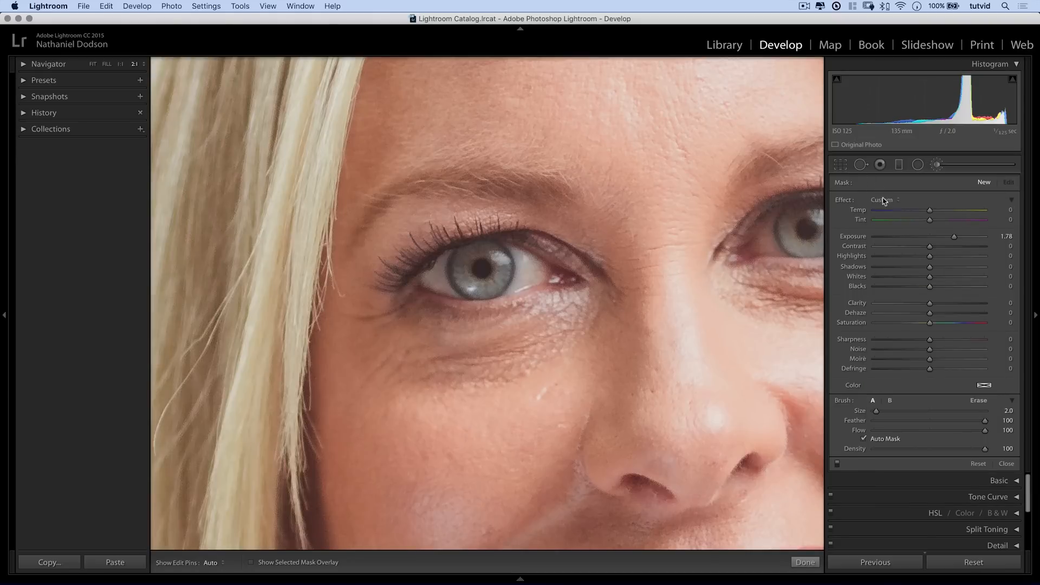
{"action": "left_click", "coordinate": [883, 199]}
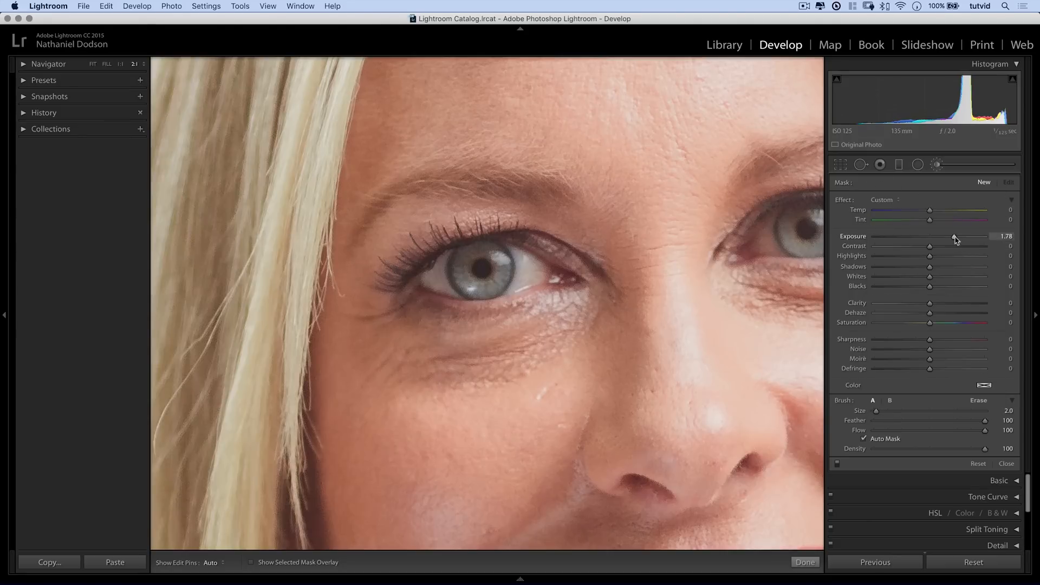
Brush brightening over the left iris and dial its exposure down to 0.23.
{"action": "left_click_drag", "start_coordinate": [956, 236], "coordinate": [944, 236]}
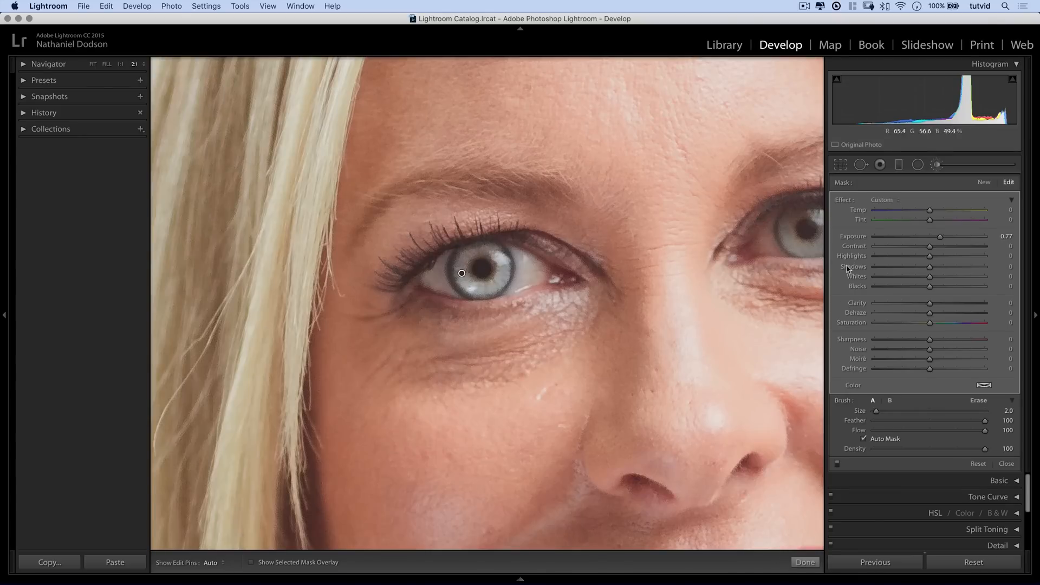
{"action": "left_click_drag", "start_coordinate": [956, 235], "coordinate": [931, 235]}
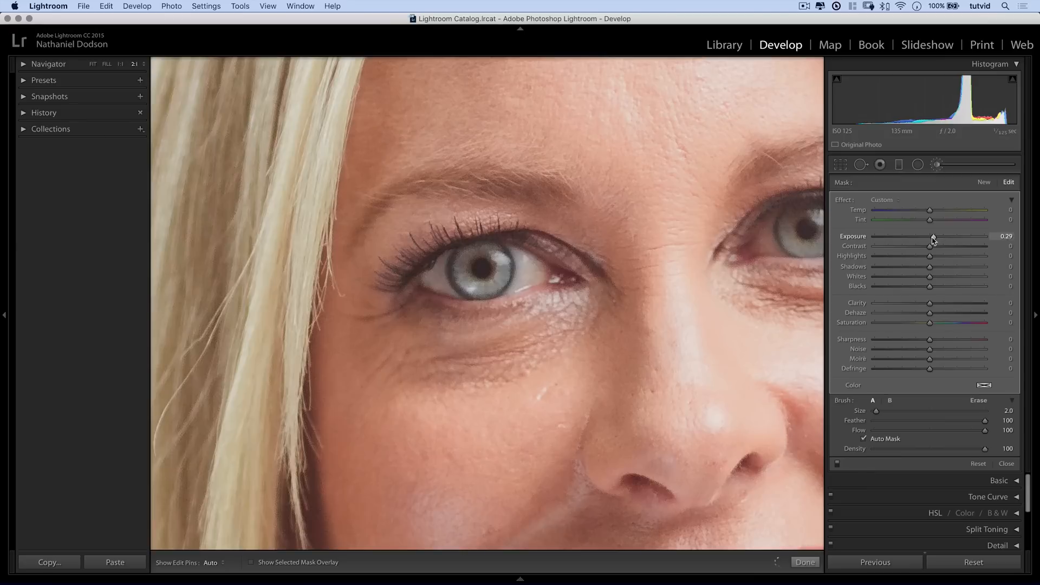
{"action": "left_click_drag", "start_coordinate": [934, 237], "coordinate": [929, 236]}
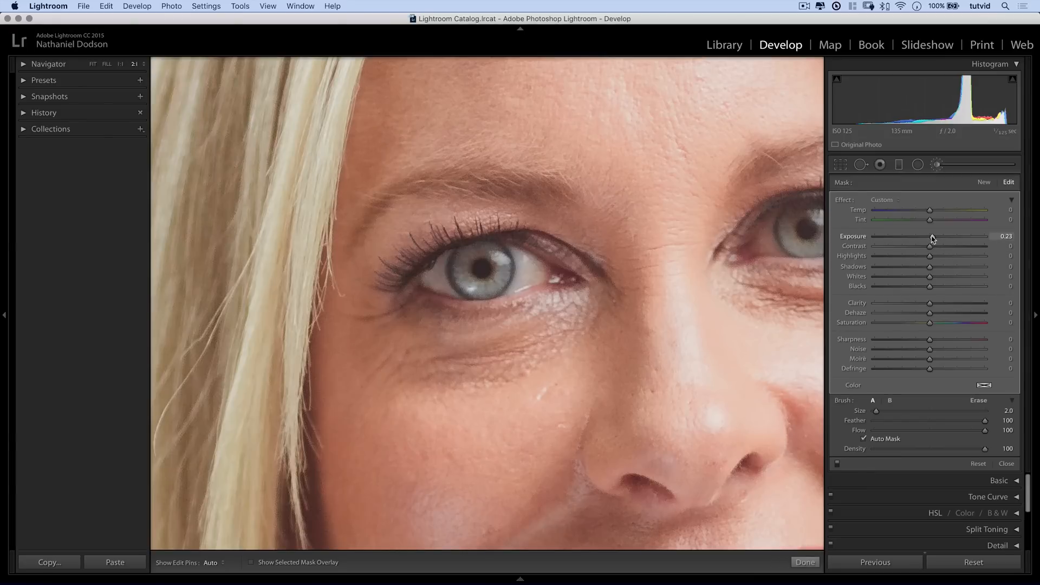
{"action": "mouse_move", "coordinate": [461, 273]}
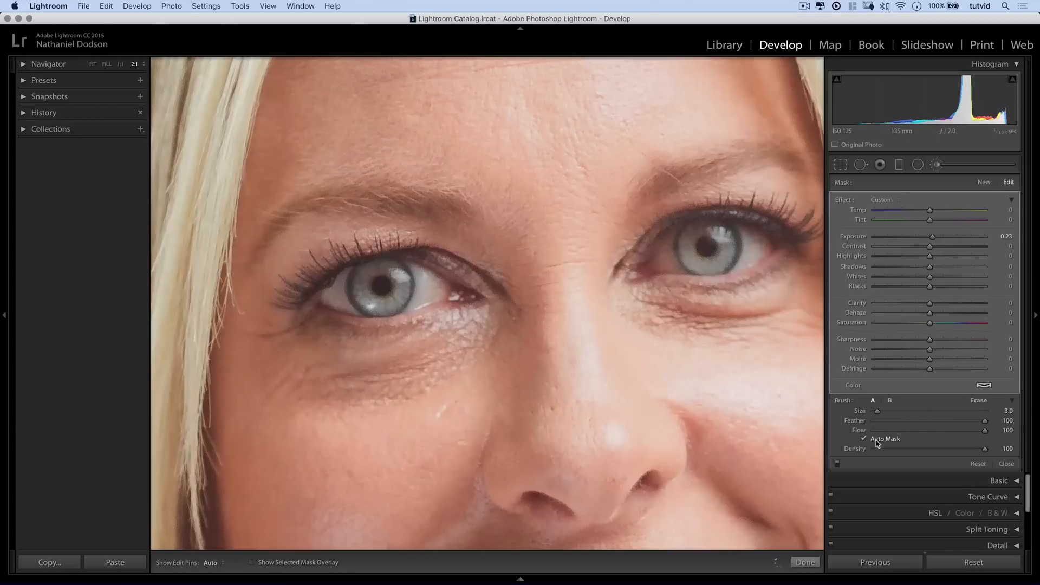
Turn off Auto Mask and ready a new brush at exposure 0.57 with size 6.0.
{"action": "left_click", "coordinate": [984, 182]}
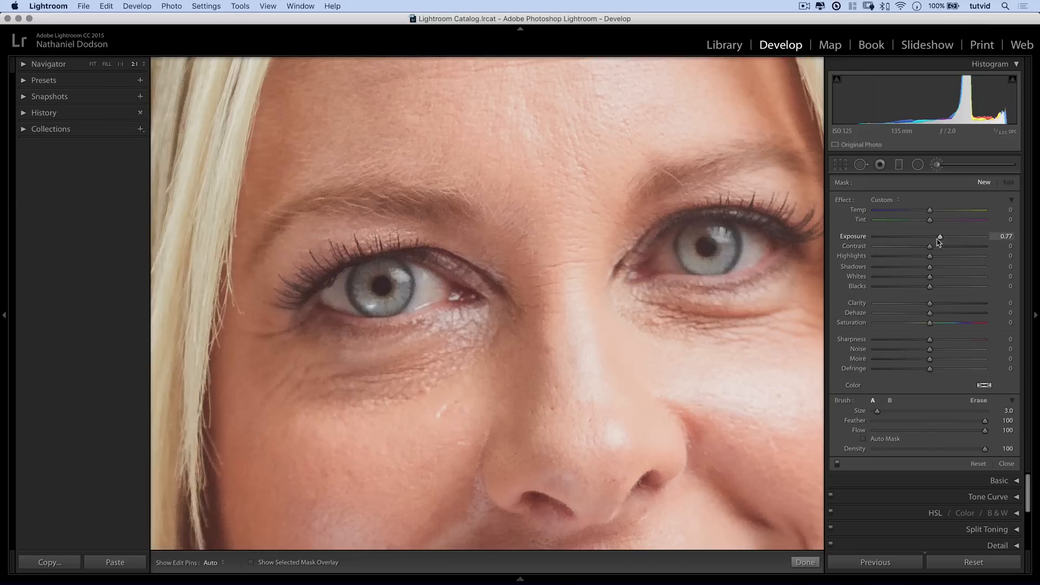
{"action": "left_click_drag", "start_coordinate": [941, 237], "coordinate": [937, 237]}
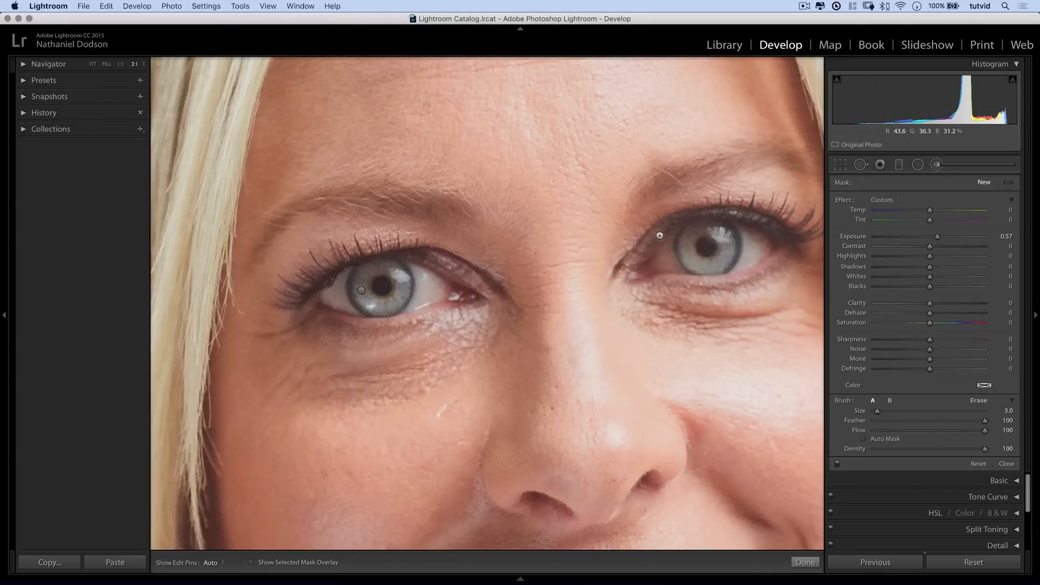
{"action": "key", "text": "]"}
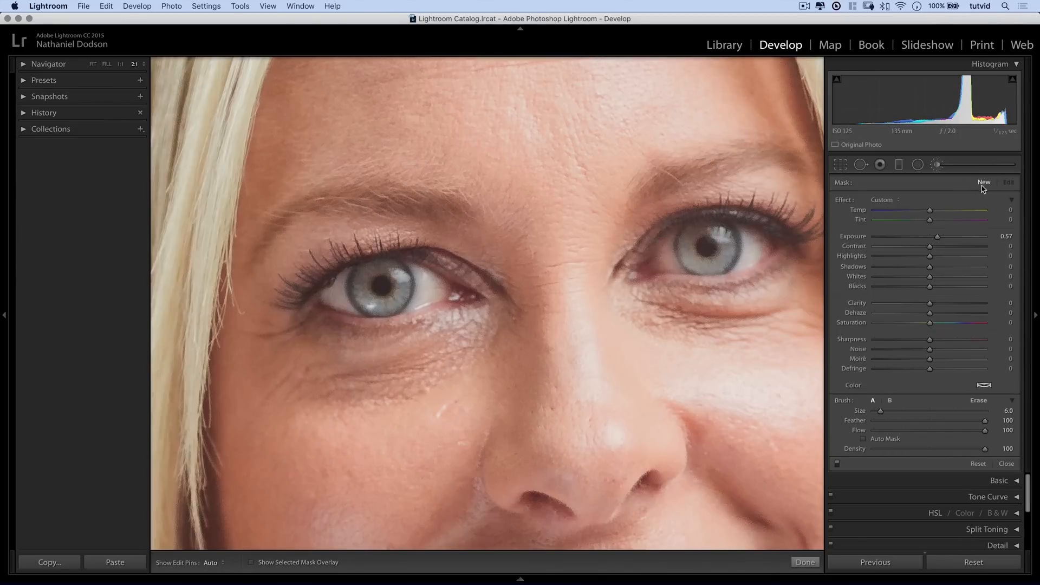
Zero the new adjustment's exposure and brush the eye whites for desaturation.
{"action": "left_click_drag", "start_coordinate": [957, 323], "coordinate": [904, 323]}
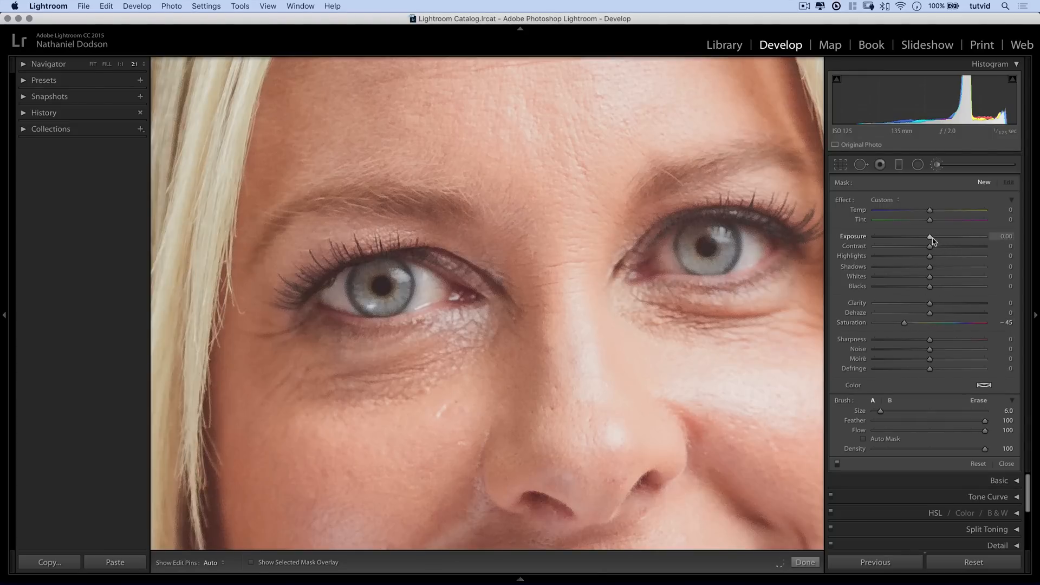
{"action": "mouse_move", "coordinate": [902, 326]}
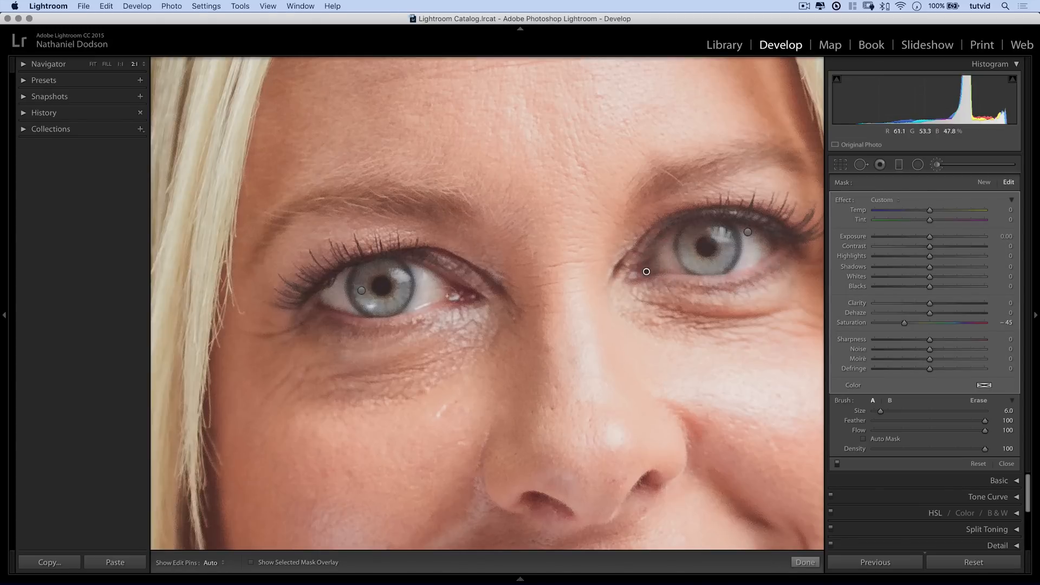
{"action": "left_click", "coordinate": [451, 294]}
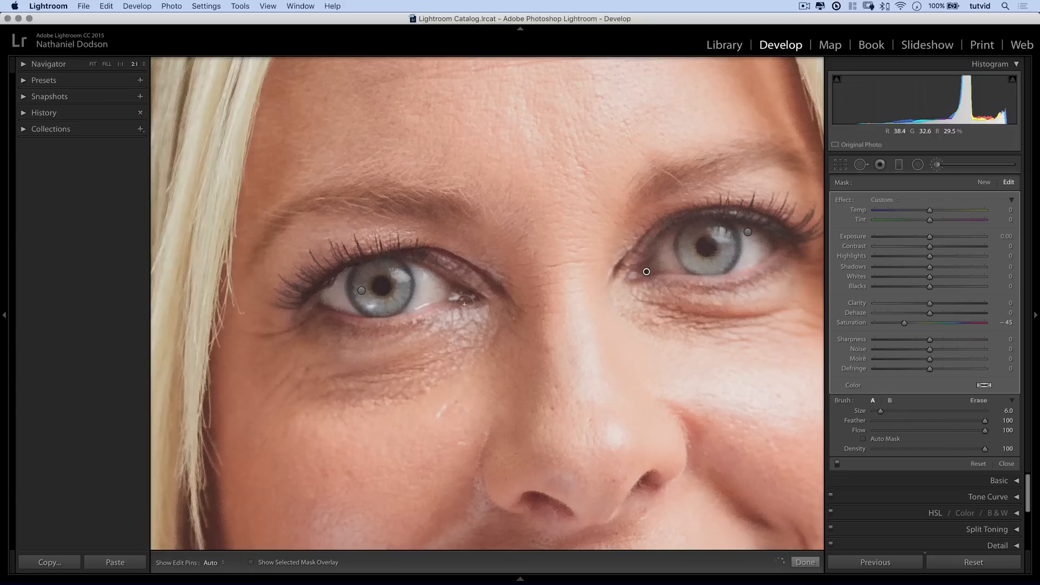
{"action": "left_click", "coordinate": [465, 291]}
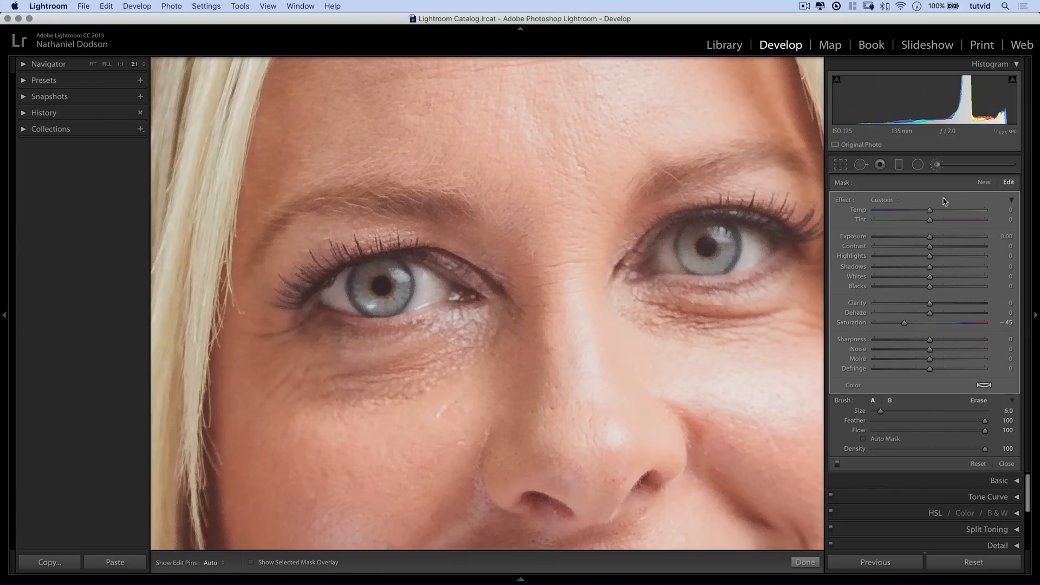
{"action": "mouse_move", "coordinate": [988, 193]}
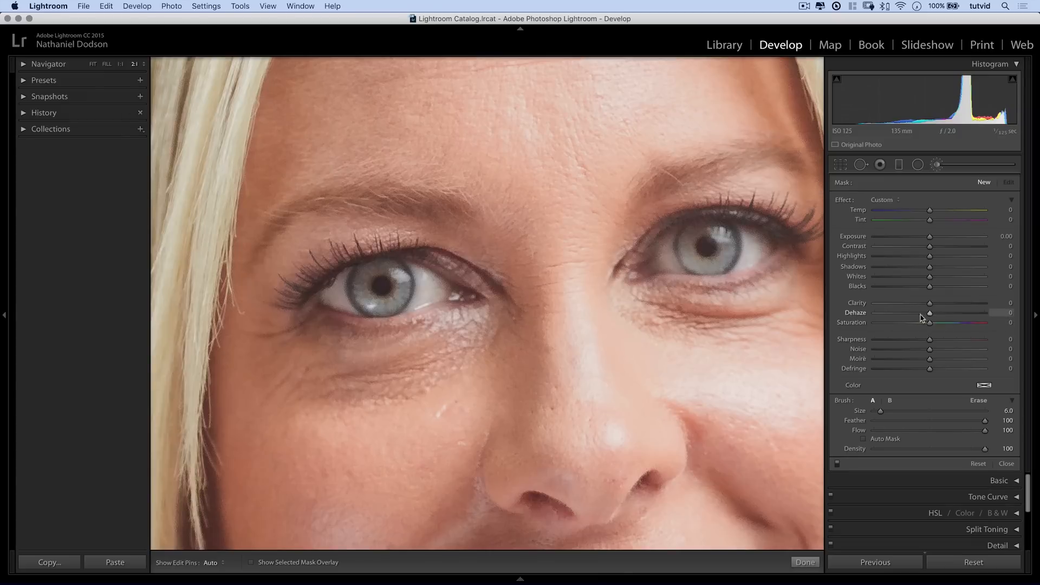
{"action": "mouse_move", "coordinate": [929, 239]}
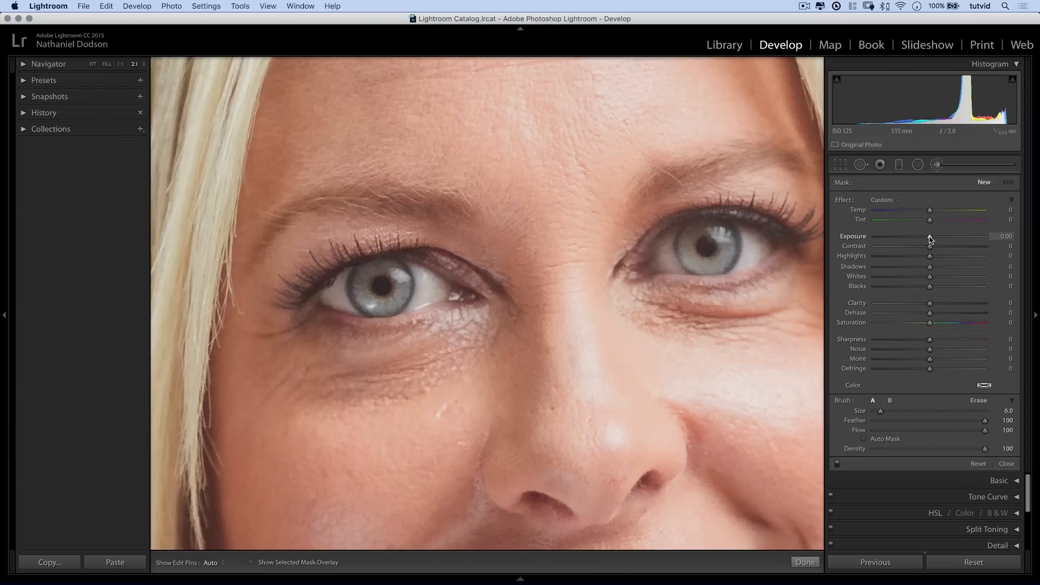
Darken the iris rims with a −0.51 exposure brush at 4:1 zoom, markers hidden.
{"action": "left_click_drag", "start_coordinate": [930, 236], "coordinate": [922, 236]}
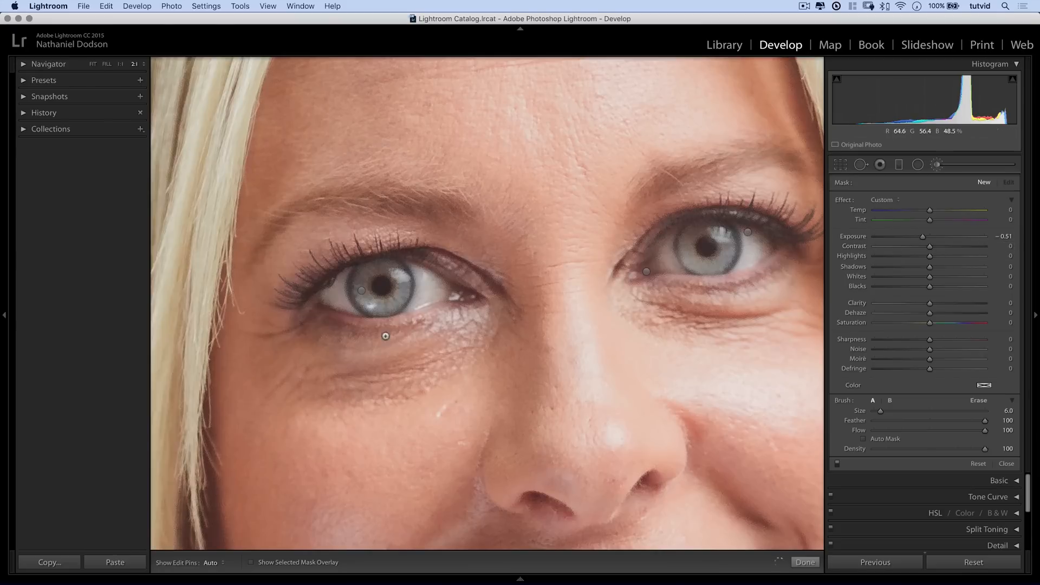
{"action": "left_click", "coordinate": [138, 64]}
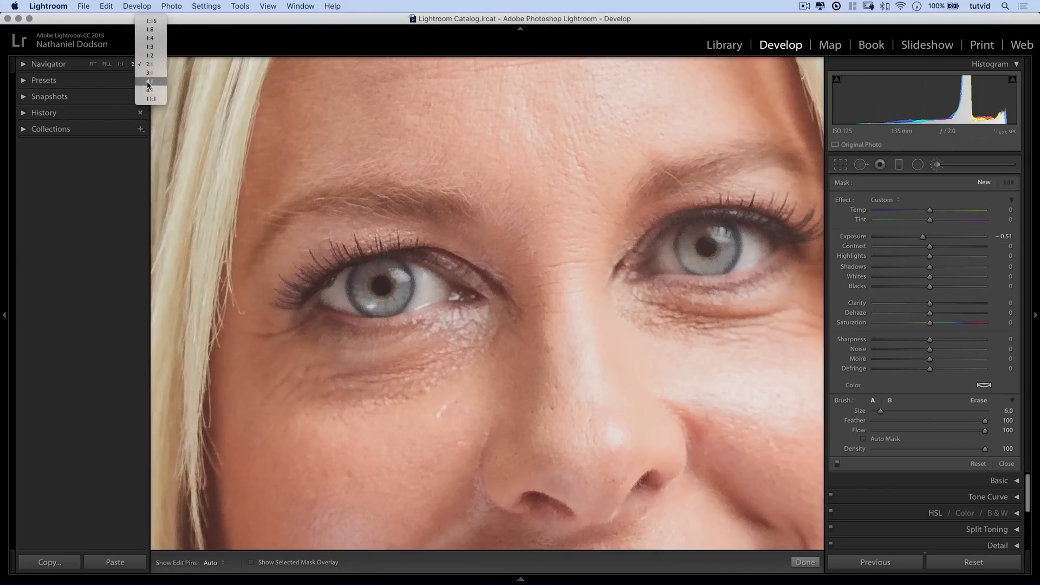
{"action": "left_click", "coordinate": [150, 81]}
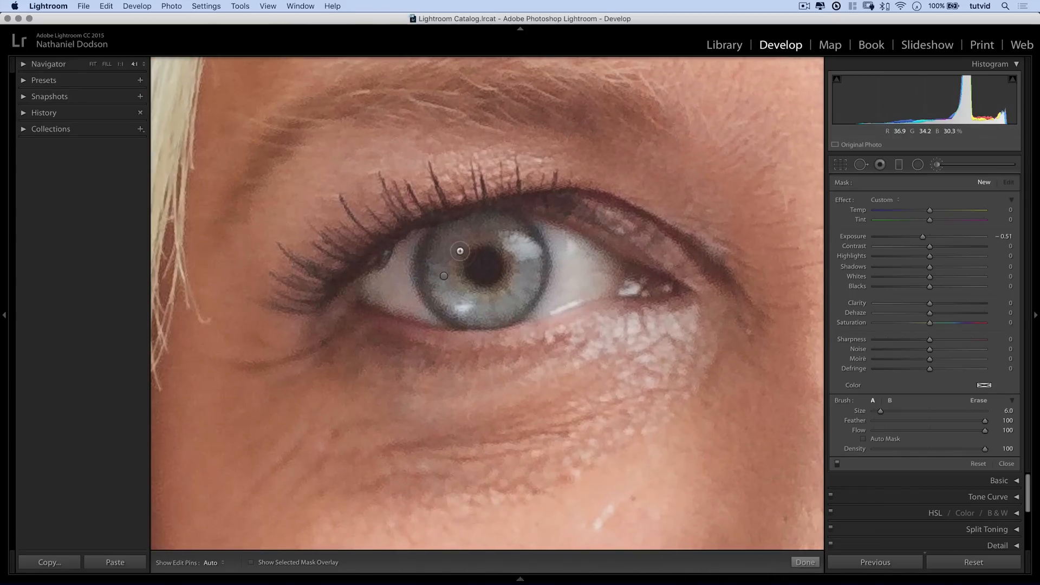
{"action": "key", "text": "["}
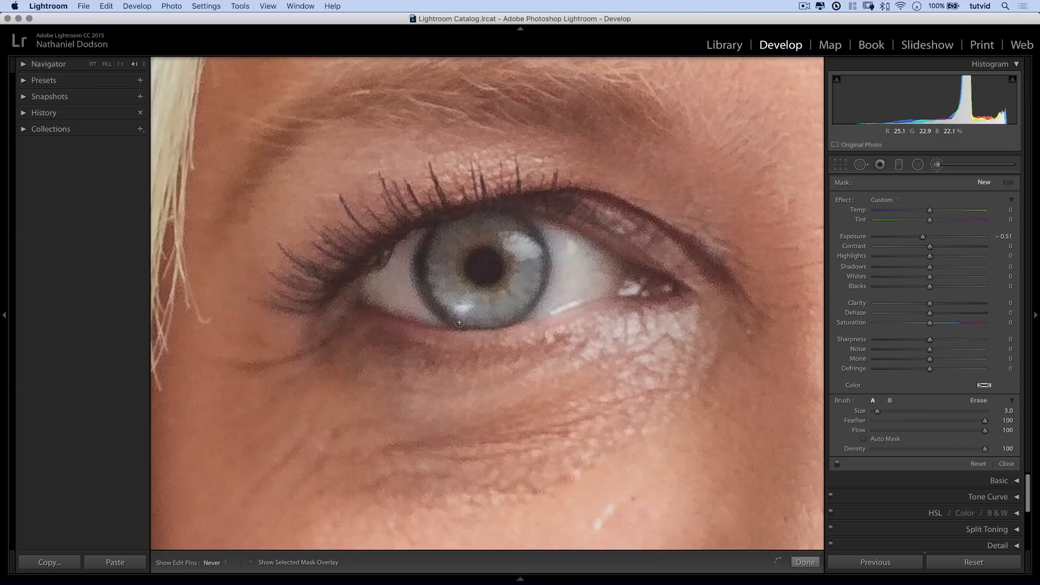
{"action": "left_click_drag", "start_coordinate": [459, 323], "coordinate": [527, 223]}
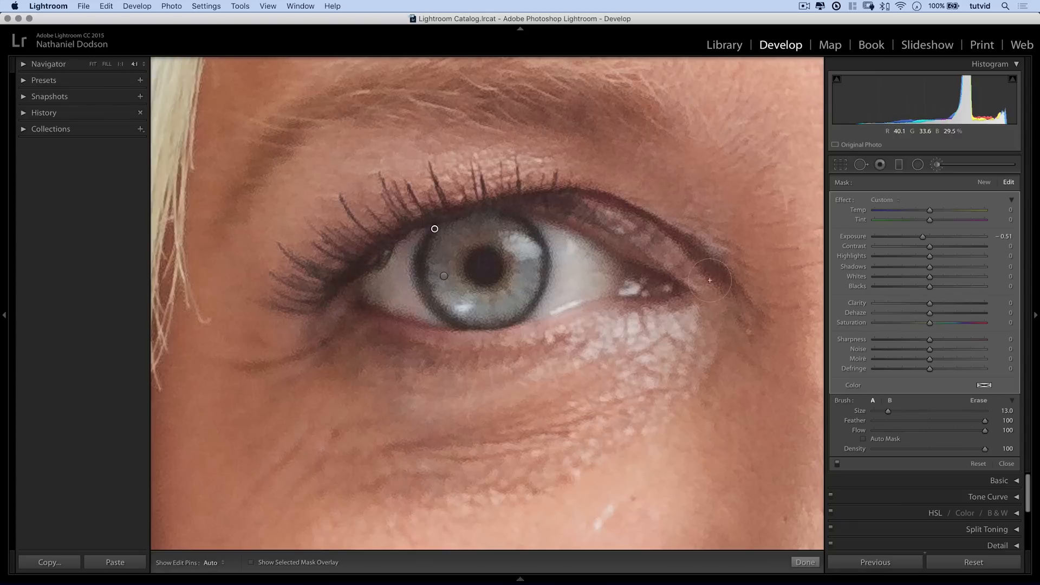
{"action": "left_click_drag", "start_coordinate": [710, 281], "coordinate": [611, 230]}
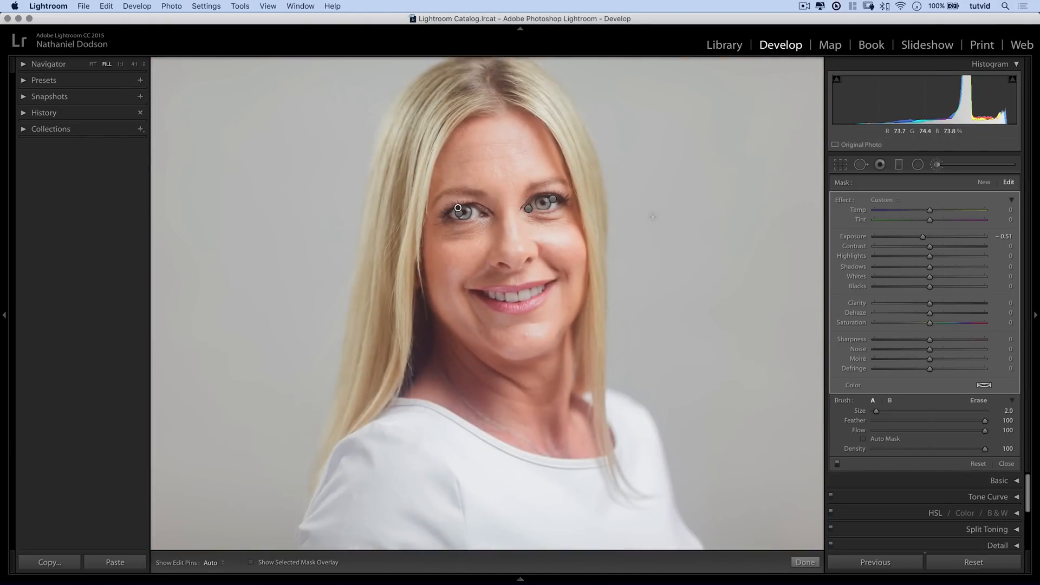
Ease the rim darkening to −0.20, enlarge the brush with flow 50, and softly darken the eye's outer corner.
{"action": "key", "text": "h"}
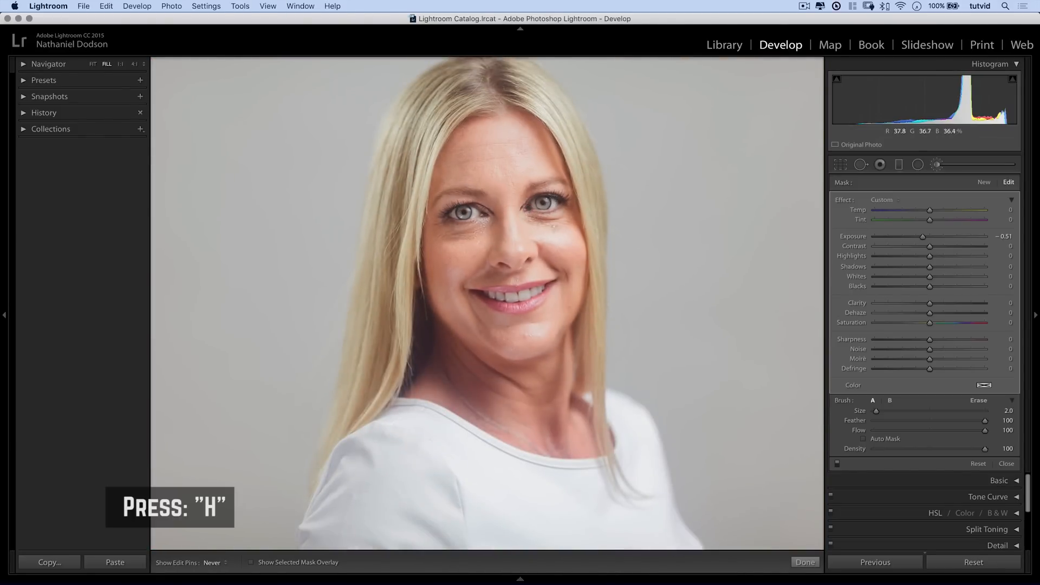
{"action": "key", "text": "h"}
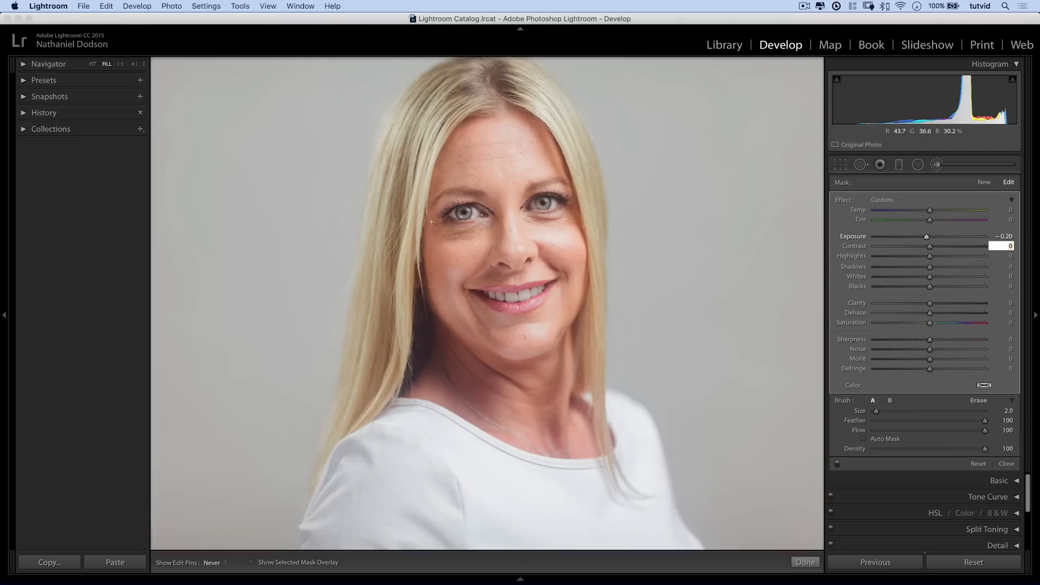
{"action": "mouse_move", "coordinate": [544, 204]}
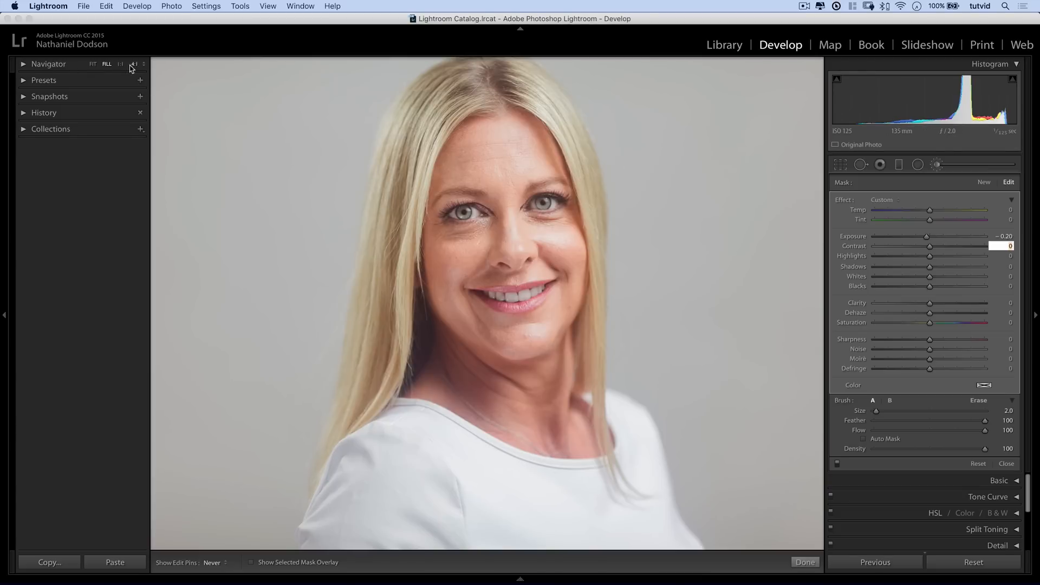
{"action": "mouse_move", "coordinate": [133, 64]}
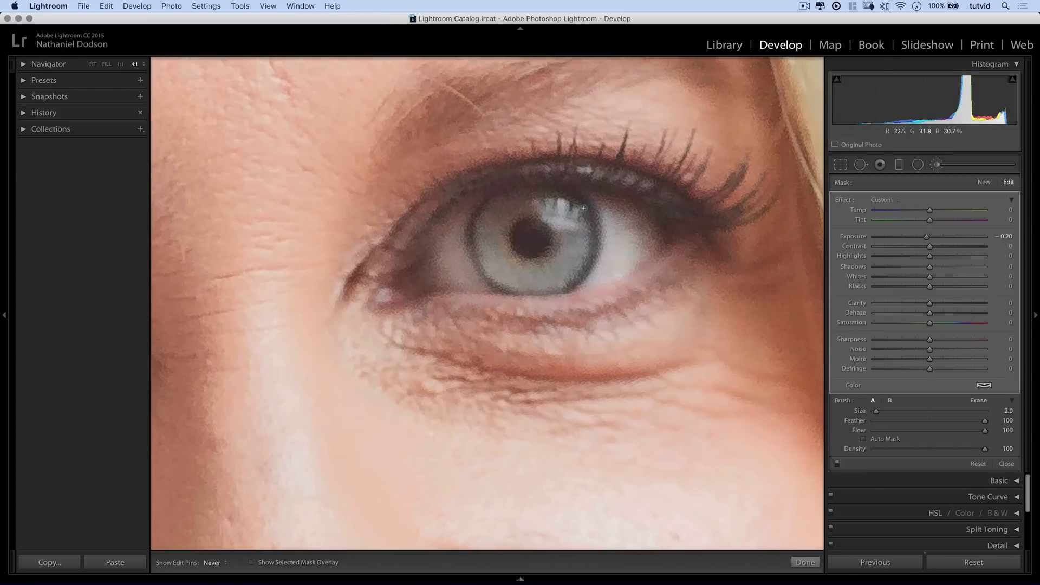
{"action": "left_click_drag", "start_coordinate": [876, 410], "coordinate": [884, 409]}
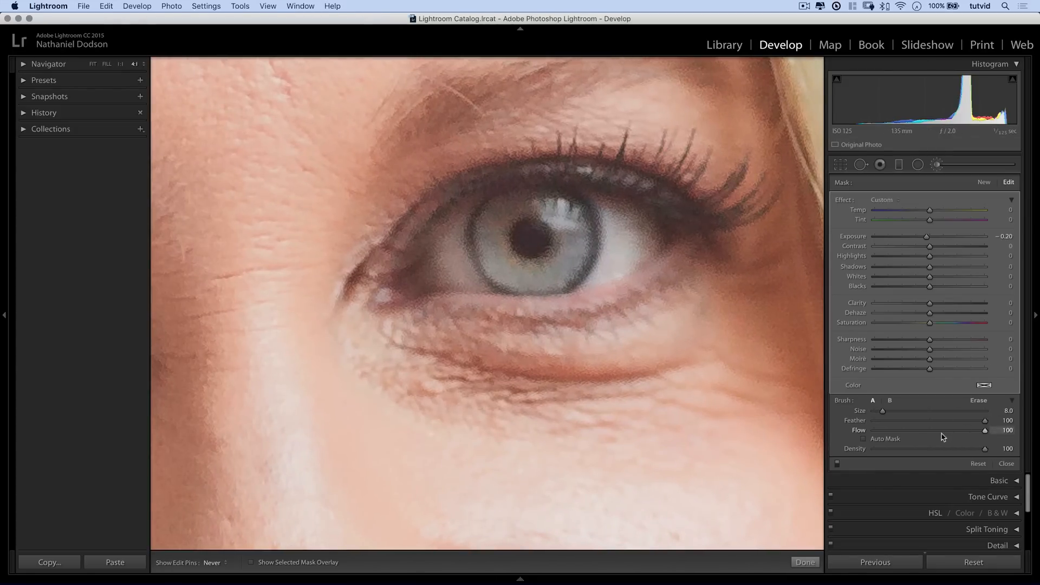
{"action": "left_click_drag", "start_coordinate": [985, 430], "coordinate": [940, 430]}
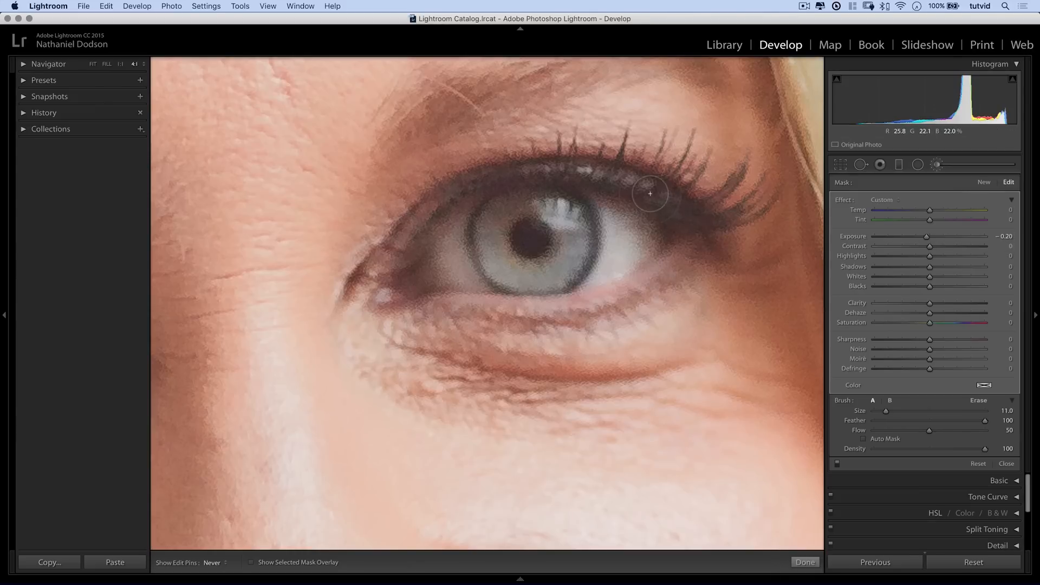
{"action": "left_click_drag", "start_coordinate": [650, 193], "coordinate": [327, 325]}
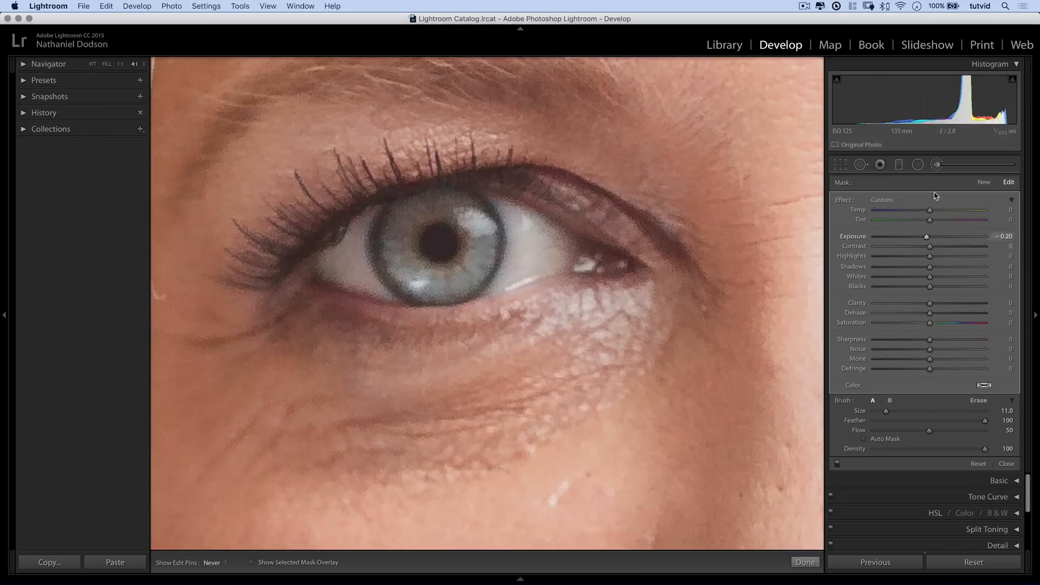
Brighten the iris with a new +0.45 exposure brush reduced to size 8.
{"action": "left_click_drag", "start_coordinate": [926, 236], "coordinate": [921, 236]}
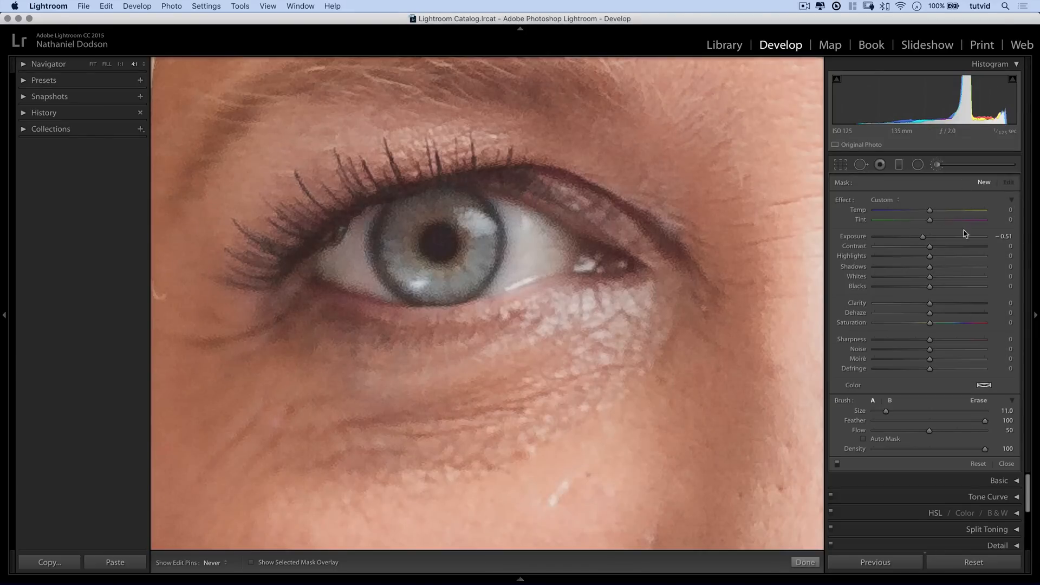
{"action": "left_click_drag", "start_coordinate": [922, 236], "coordinate": [930, 237]}
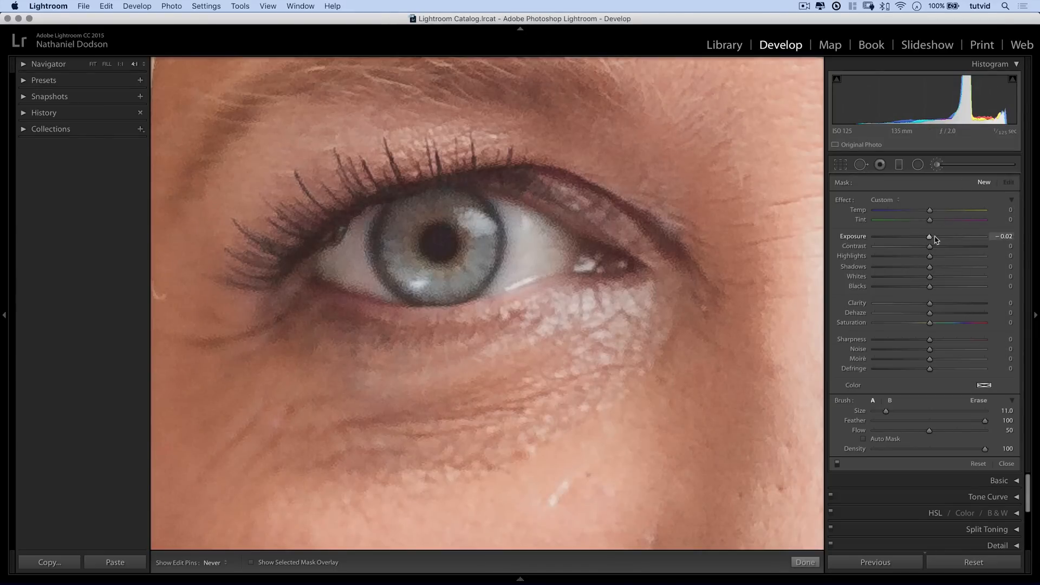
{"action": "left_click_drag", "start_coordinate": [928, 236], "coordinate": [934, 236]}
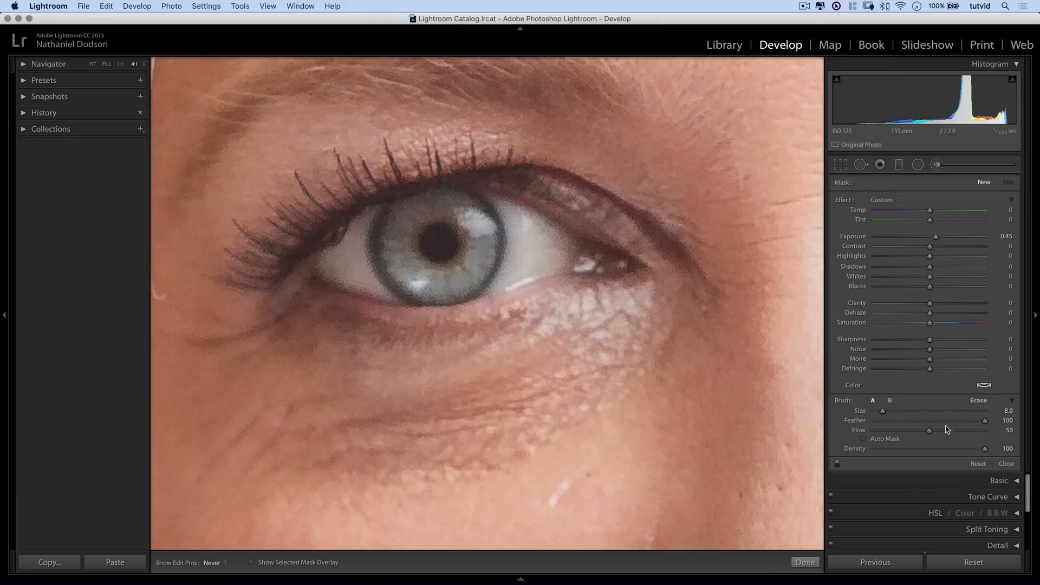
{"action": "mouse_move", "coordinate": [480, 224]}
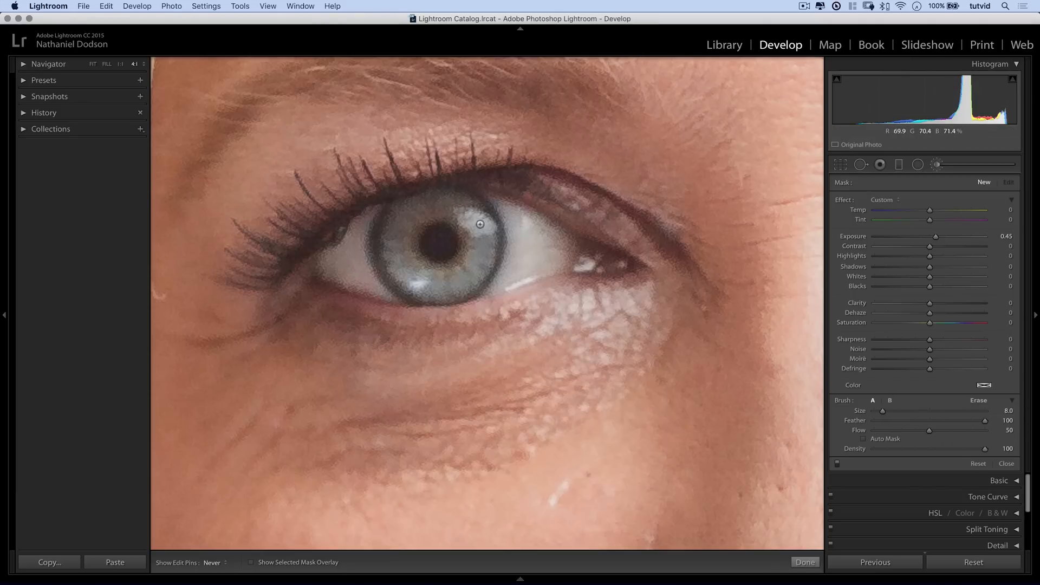
{"action": "left_click", "coordinate": [480, 225]}
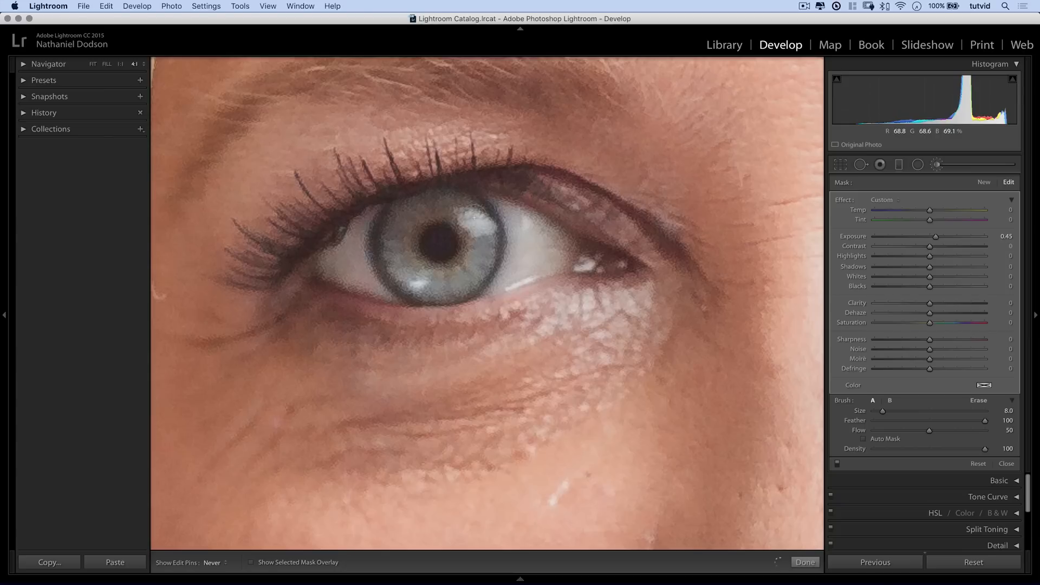
{"action": "left_click_drag", "start_coordinate": [901, 410], "coordinate": [879, 409]}
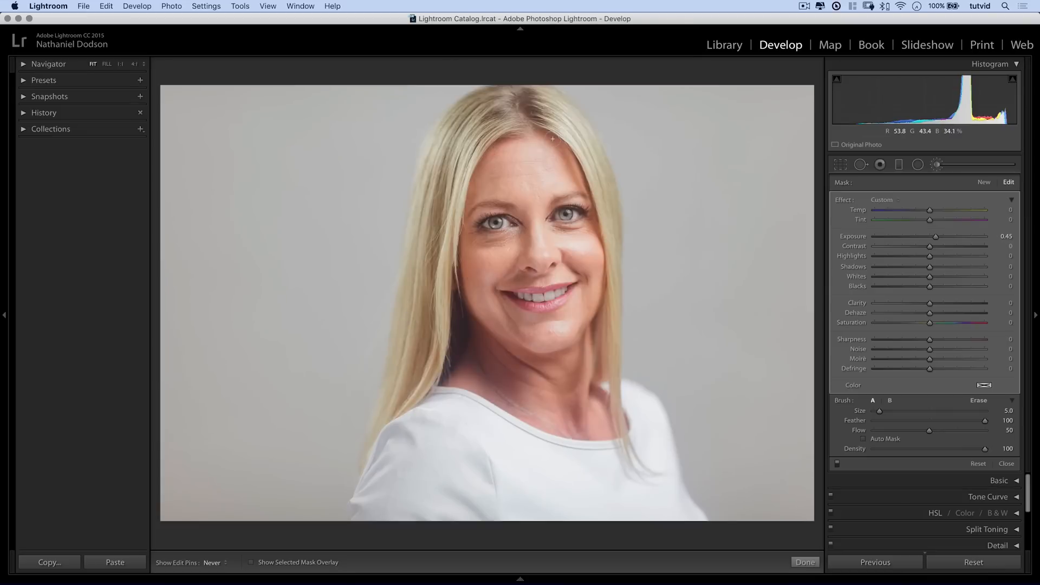
Start a fresh brush effect at −45 saturation with exposure zero for toning down redness.
{"action": "left_click", "coordinate": [494, 219]}
{"action": "type", "text": "-45"}
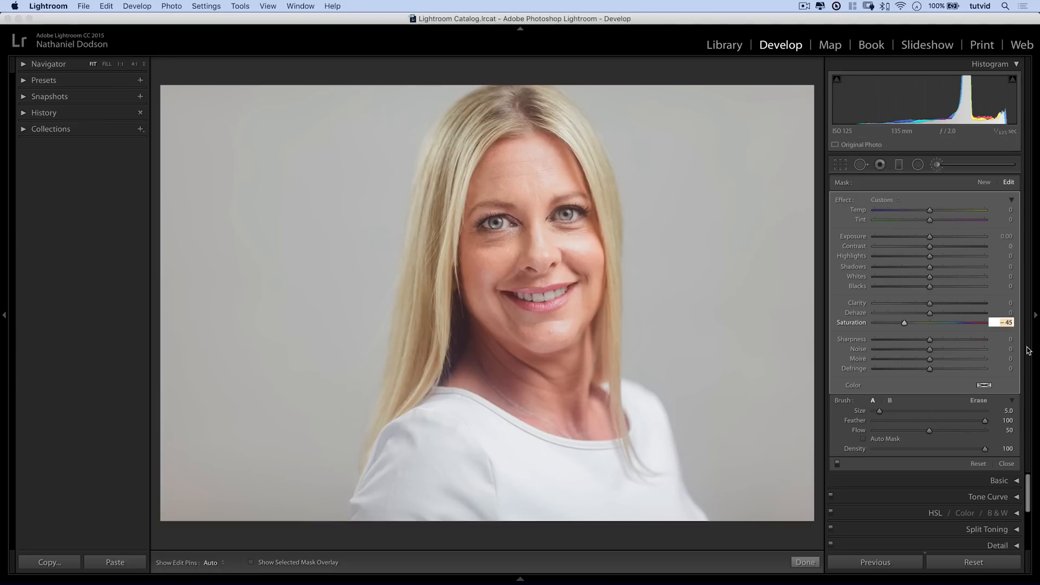
{"action": "mouse_move", "coordinate": [909, 390]}
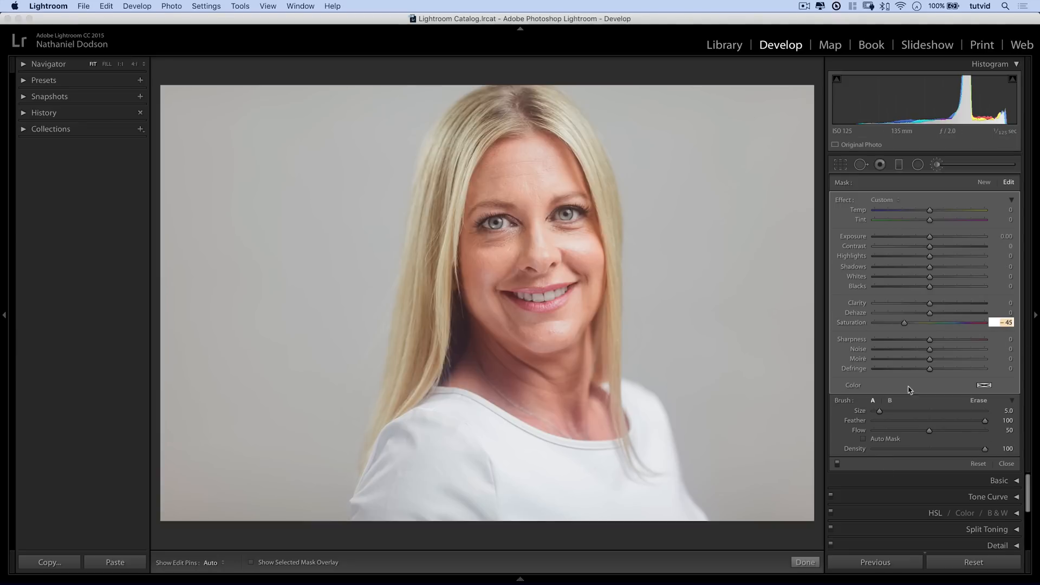